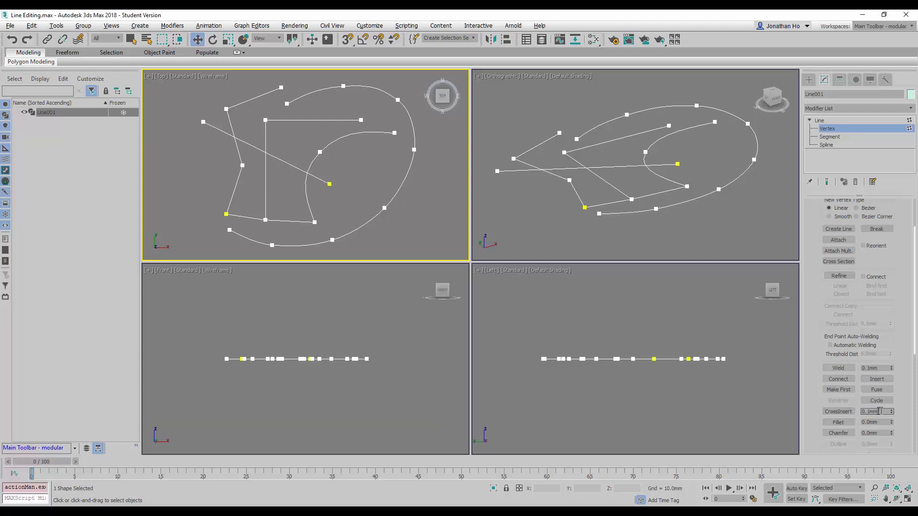
Select the CrossInsert threshold value in the Geometry rollout for editing
triple_click(872, 411)
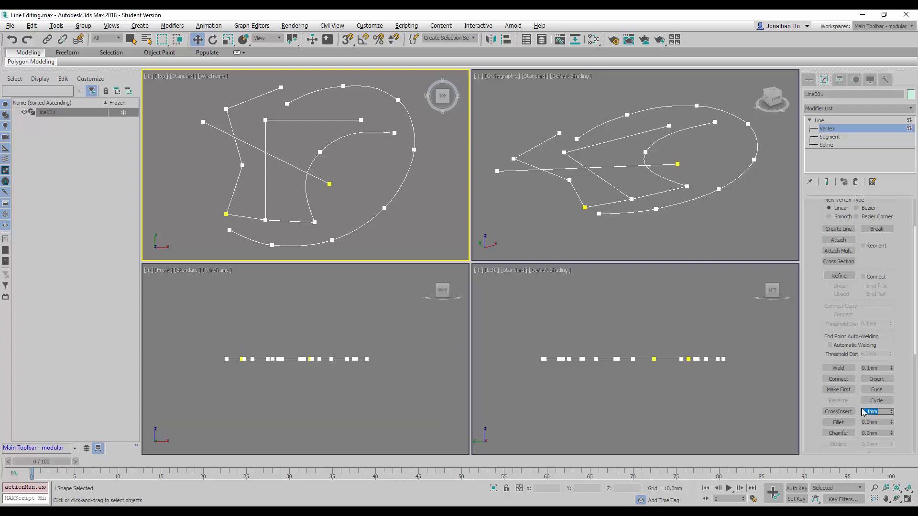
triple_click(874, 411)
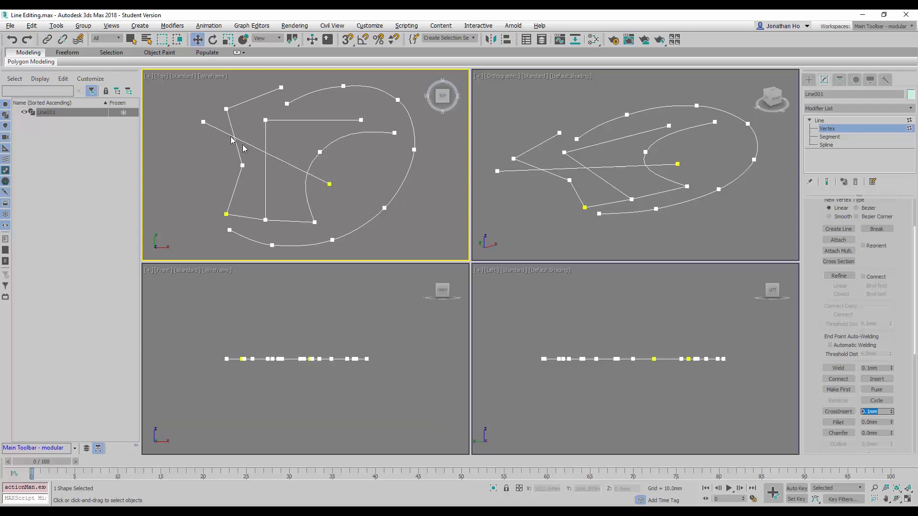
mouse_move(264, 146)
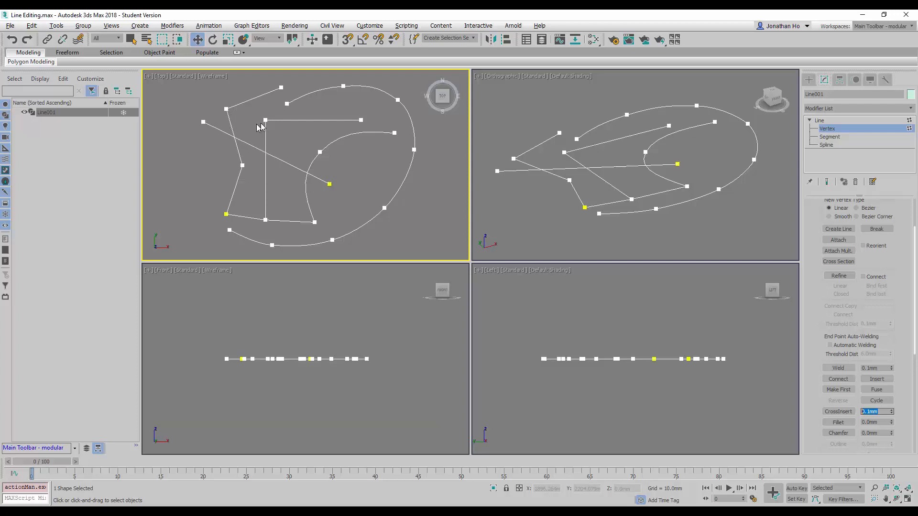
mouse_move(298, 207)
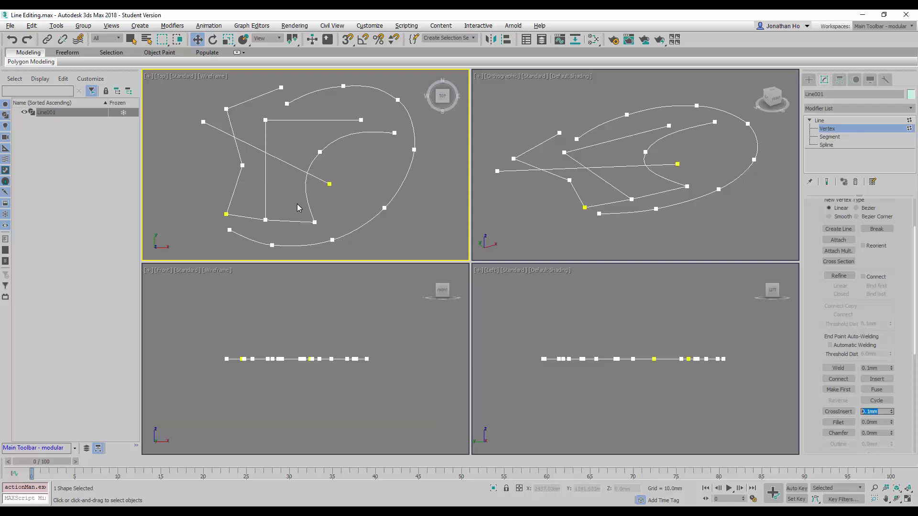
mouse_move(304, 200)
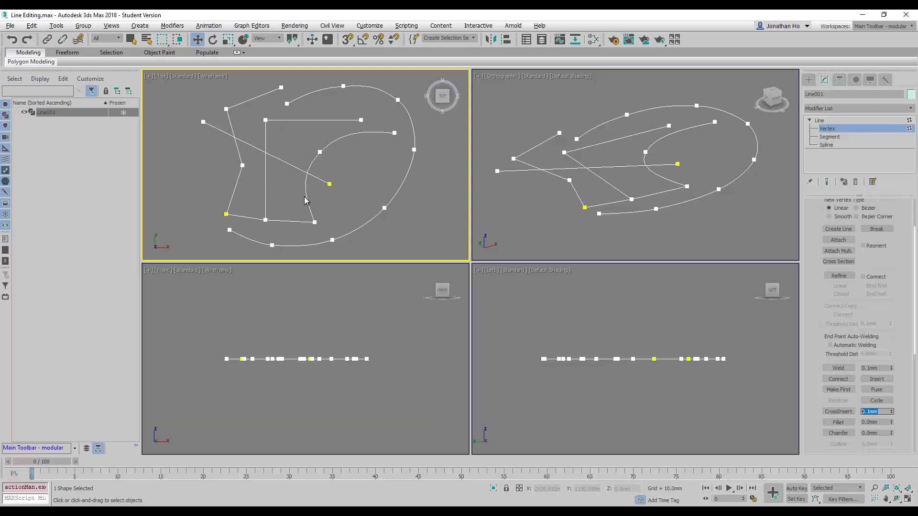
mouse_move(309, 179)
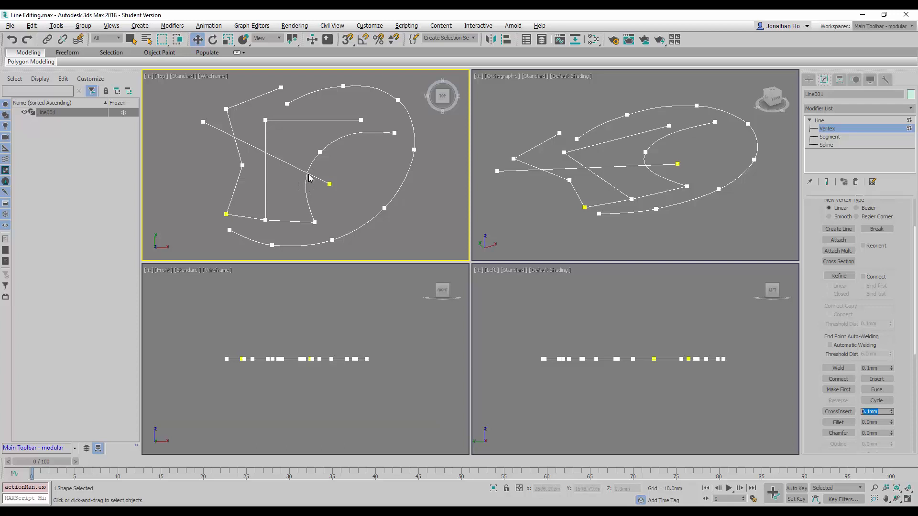
mouse_move(278, 160)
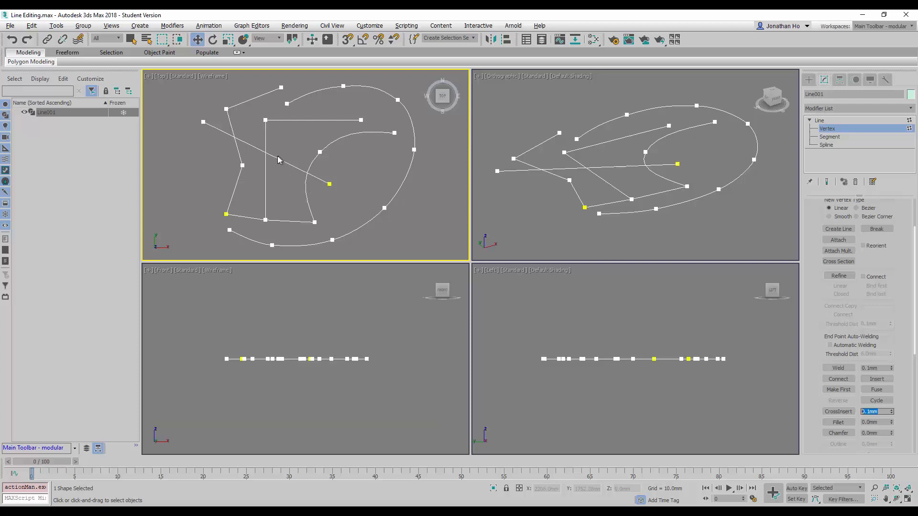
mouse_move(233, 140)
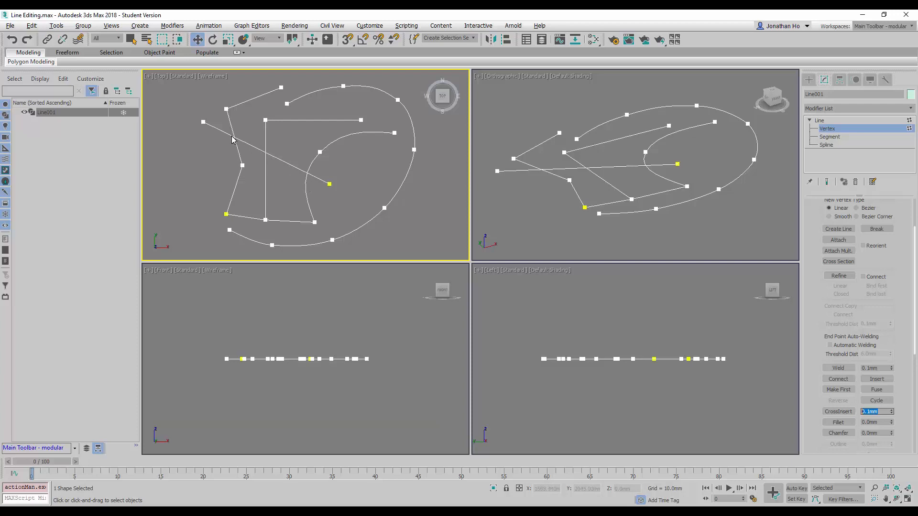
mouse_move(240, 151)
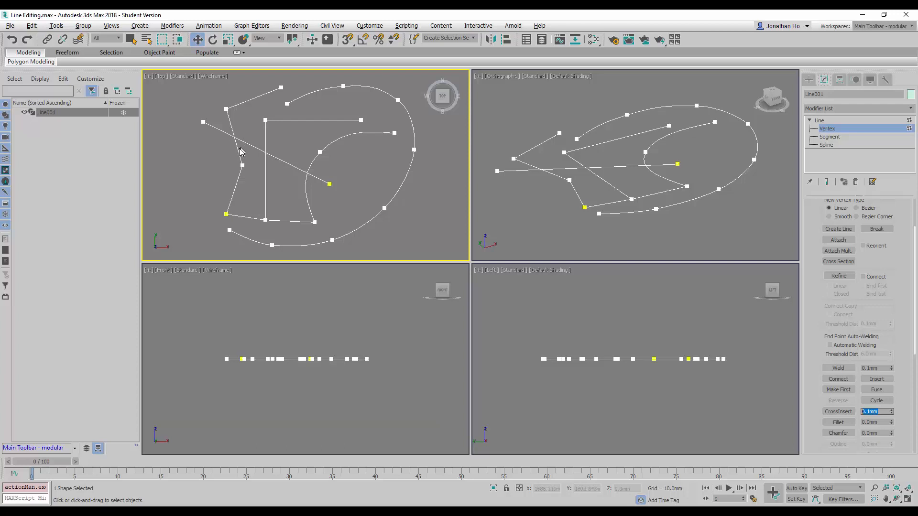
mouse_move(234, 145)
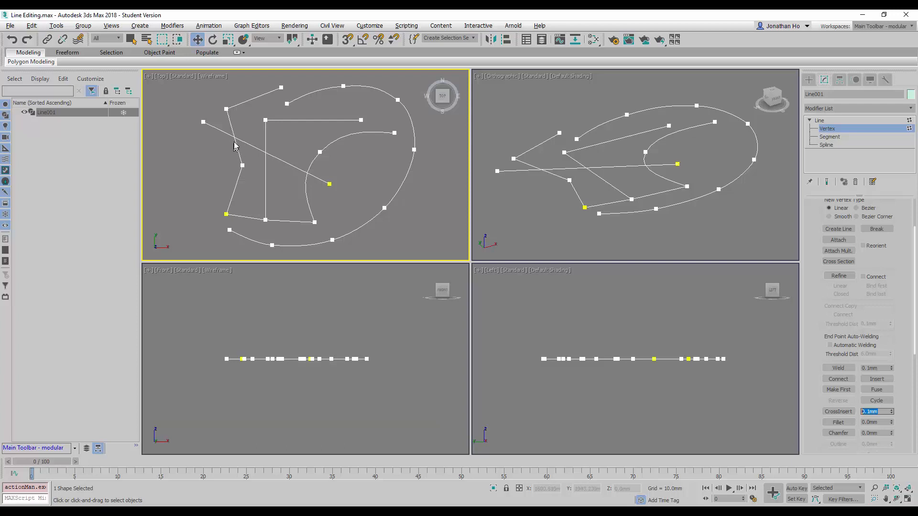
mouse_move(239, 149)
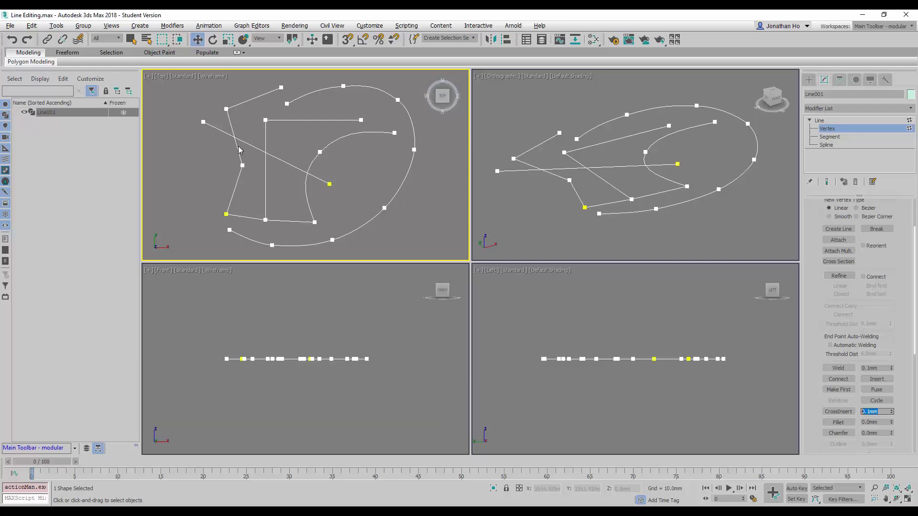
mouse_move(257, 141)
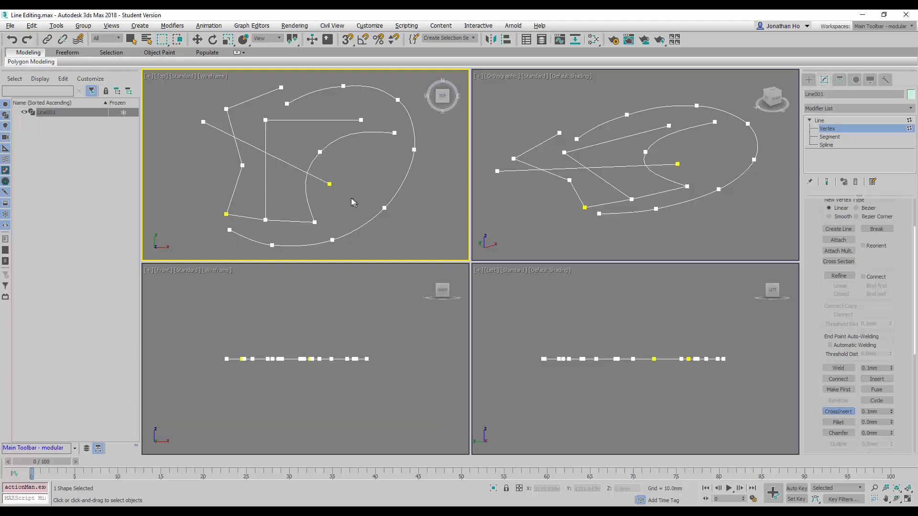
mouse_move(309, 174)
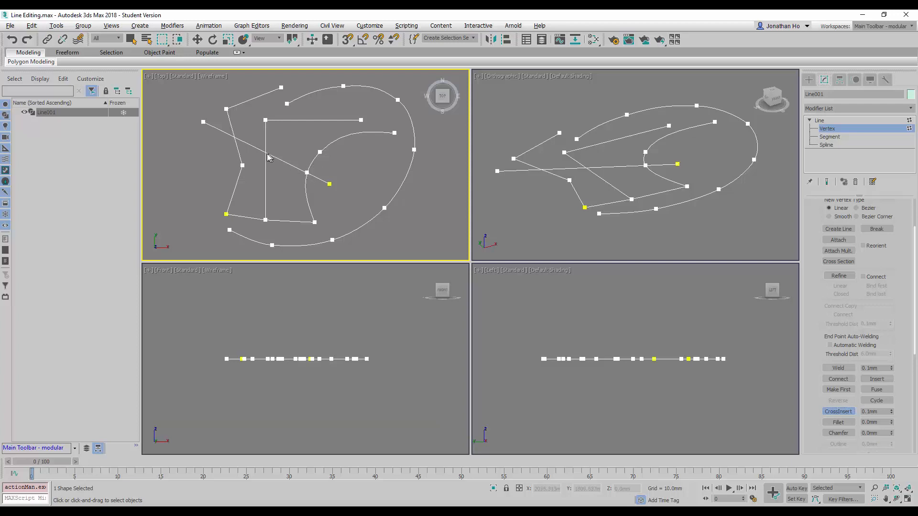
mouse_move(234, 134)
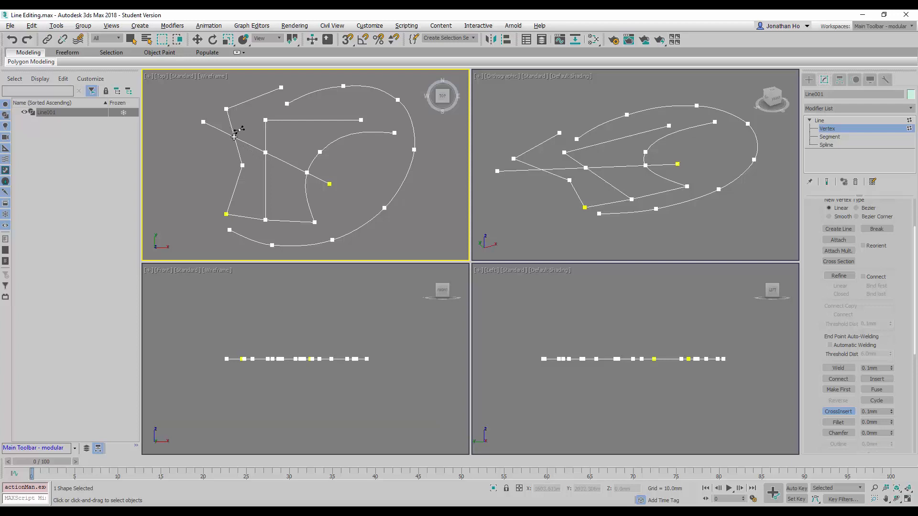
mouse_move(287, 151)
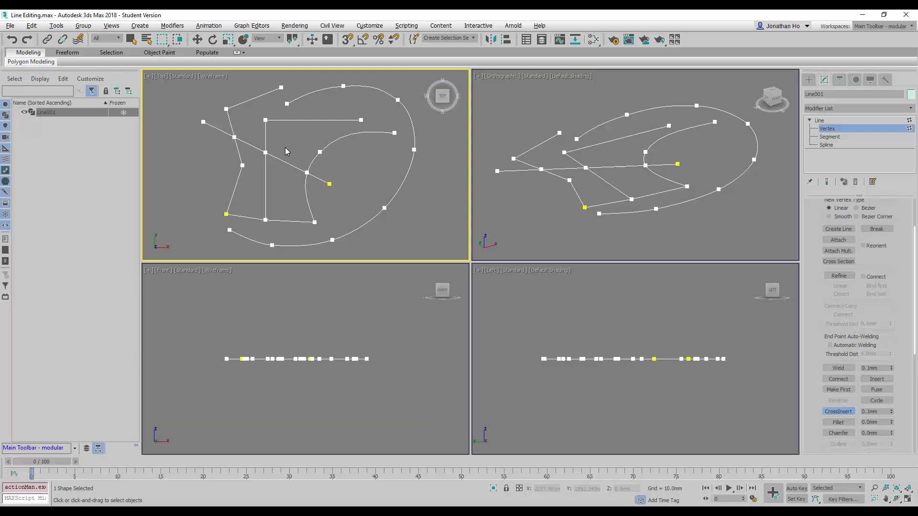
mouse_move(220, 102)
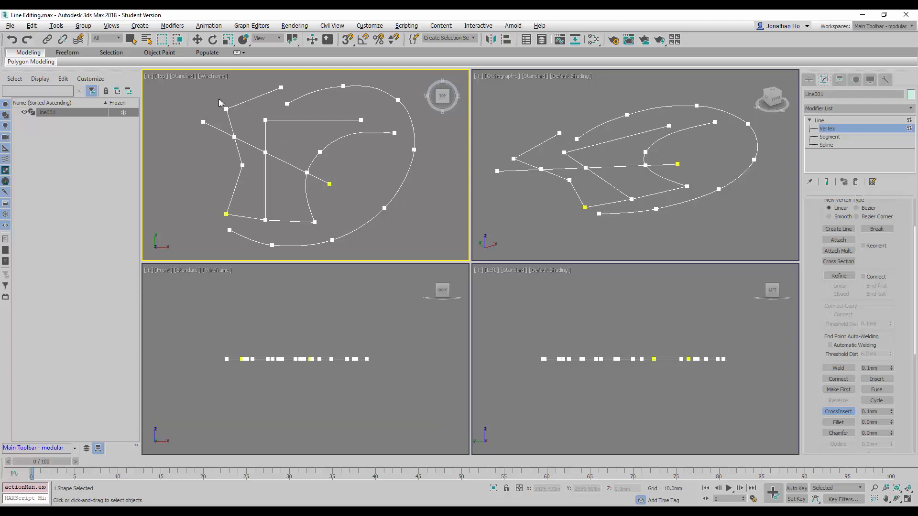
mouse_move(252, 148)
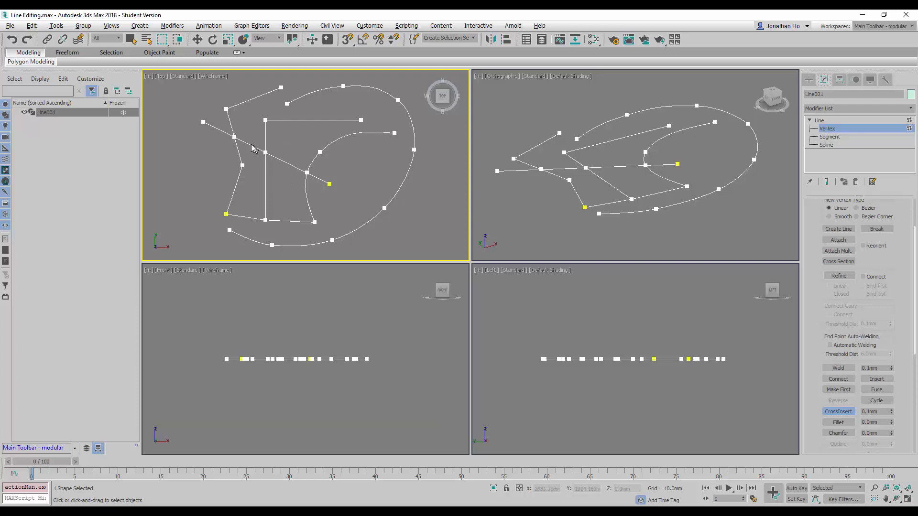
mouse_move(285, 165)
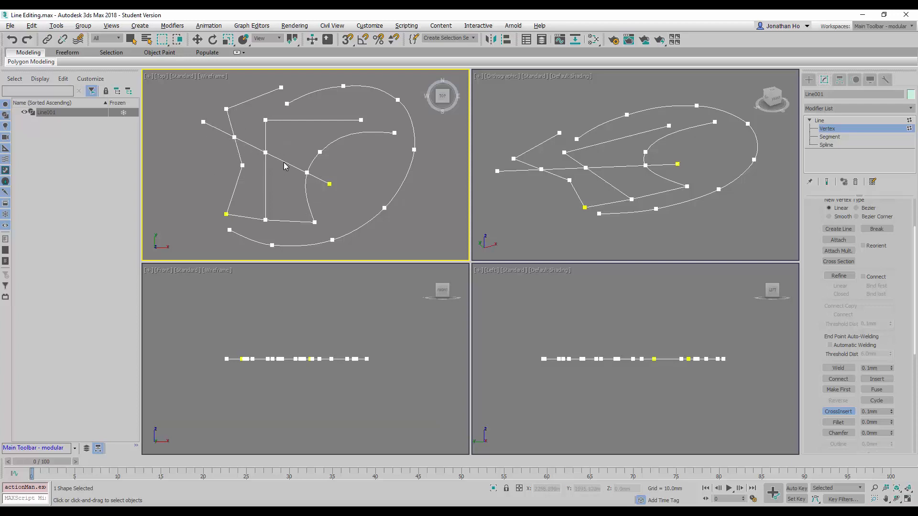
mouse_move(312, 38)
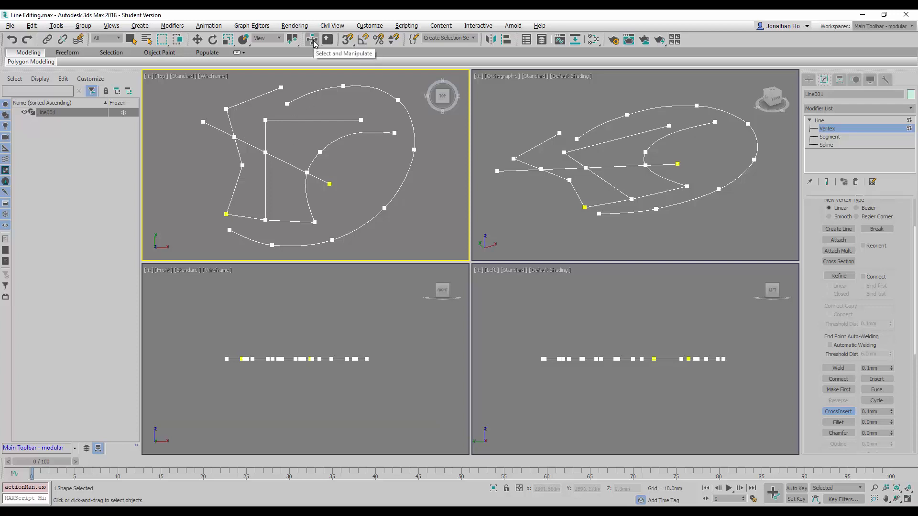
mouse_move(268, 153)
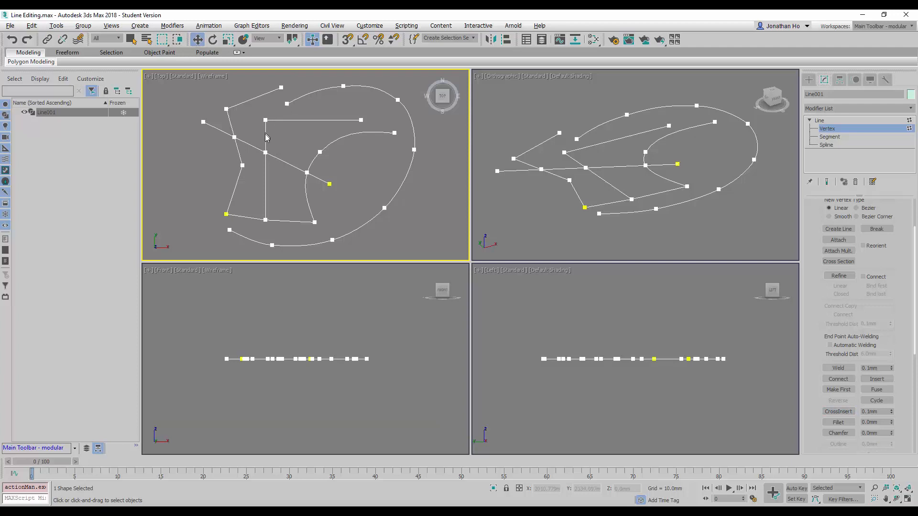
Move the crossing vertices beside the vertical line, near the ellipse centre and toward the left edge
click(265, 152)
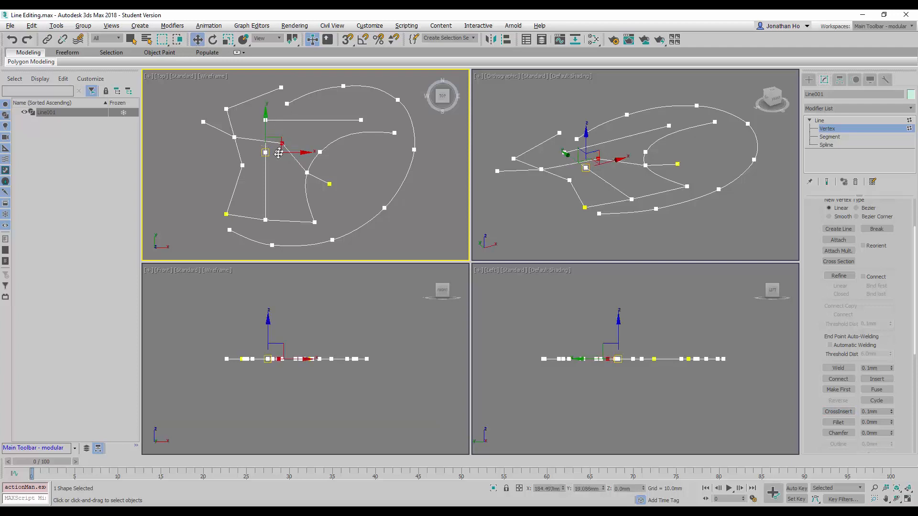
drag(281, 146, 248, 173)
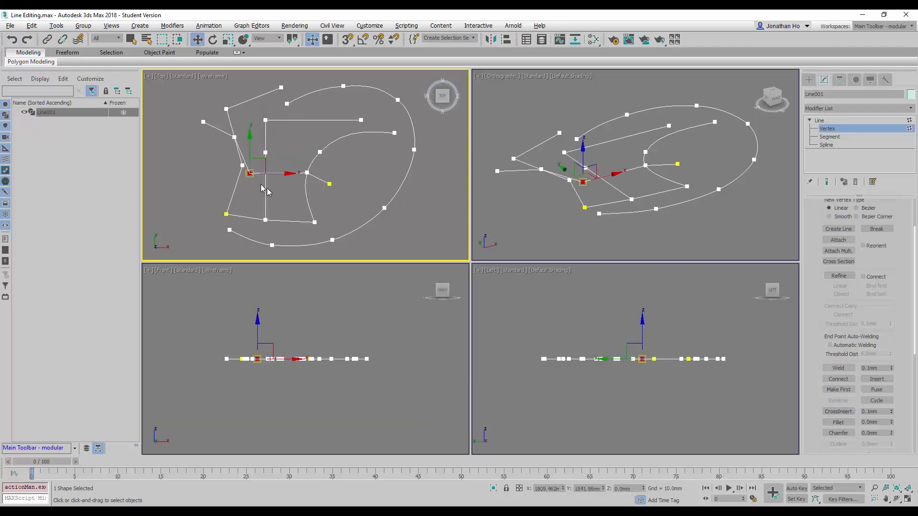
drag(249, 173, 265, 152)
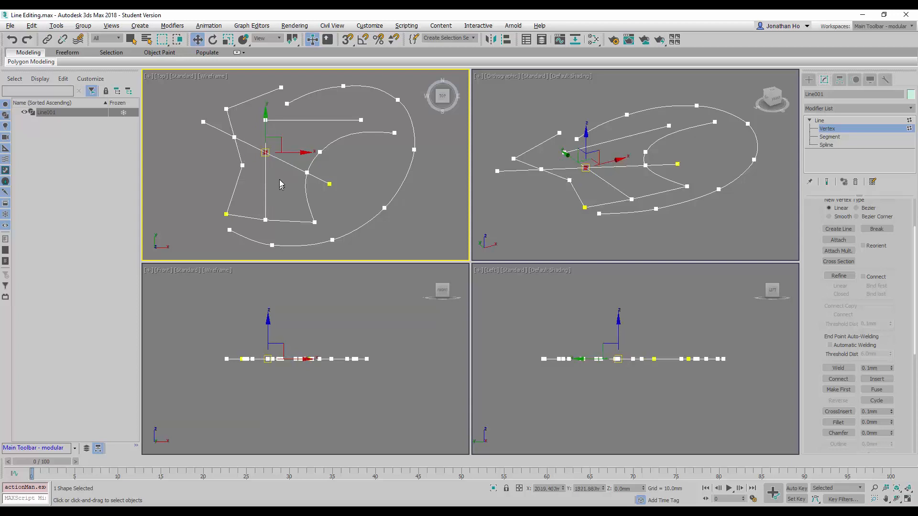
drag(265, 152, 256, 171)
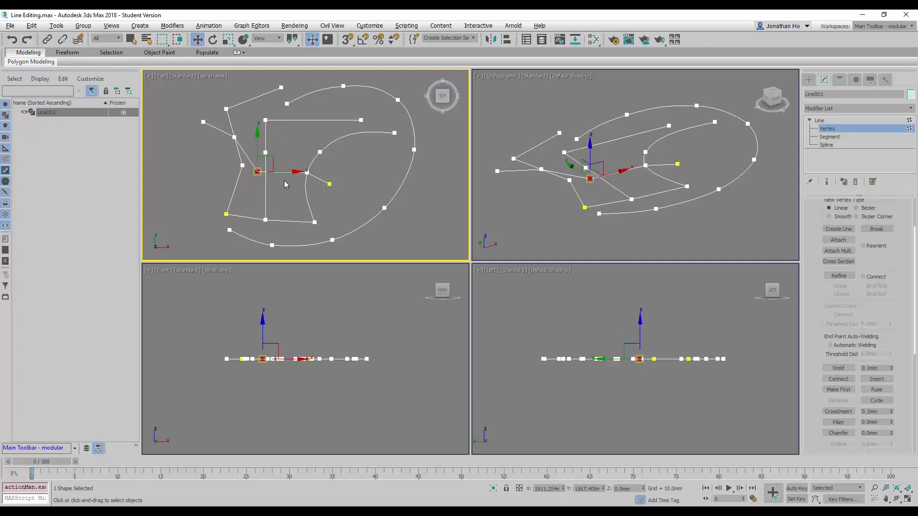
drag(256, 171, 306, 173)
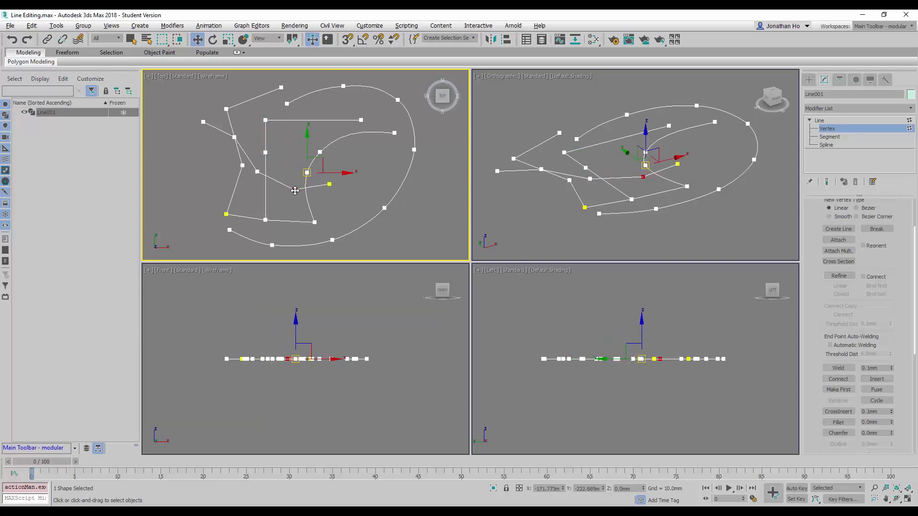
drag(306, 173, 223, 156)
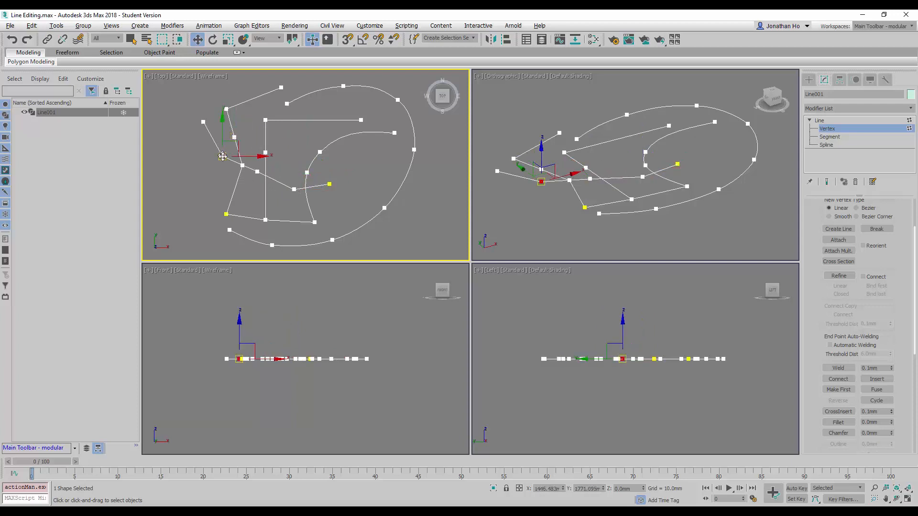